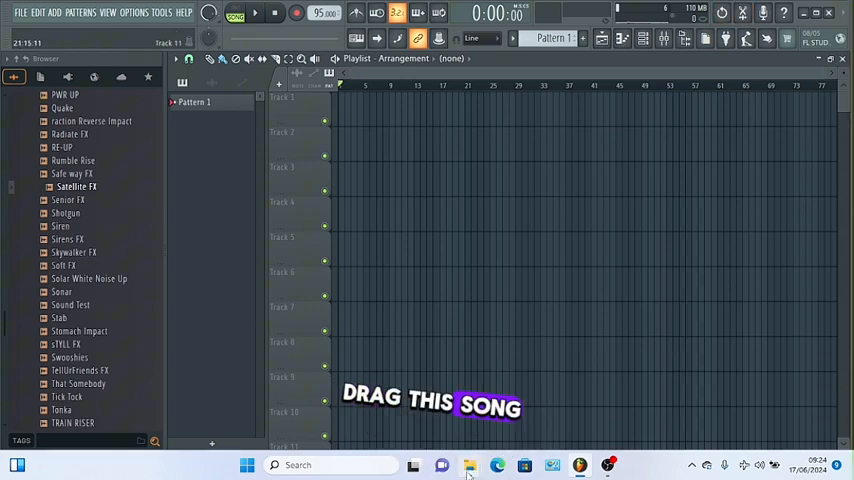
Place the song 'For My Hand' as an audio clip on Track 1 of the Playlist.
{"action": "left_click", "coordinate": [469, 464]}
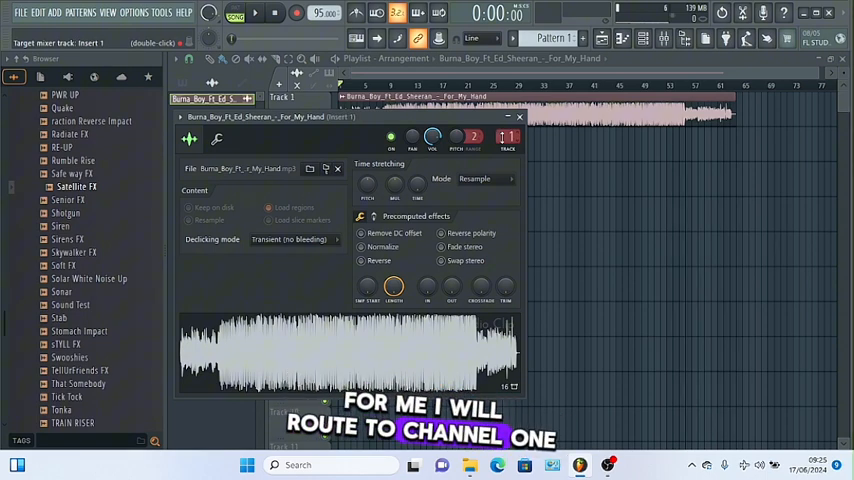
{"action": "mouse_move", "coordinate": [662, 38]}
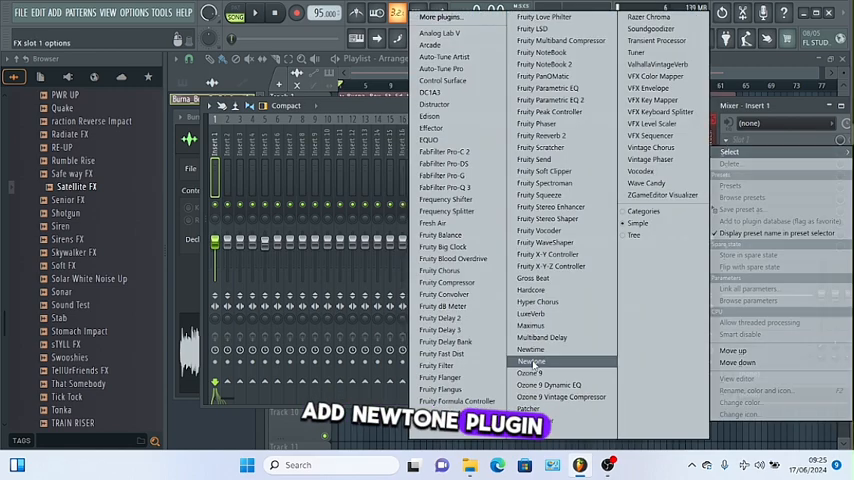
Load the Newtone plugin into an empty effect slot on mixer Insert 1.
{"action": "left_click", "coordinate": [531, 360]}
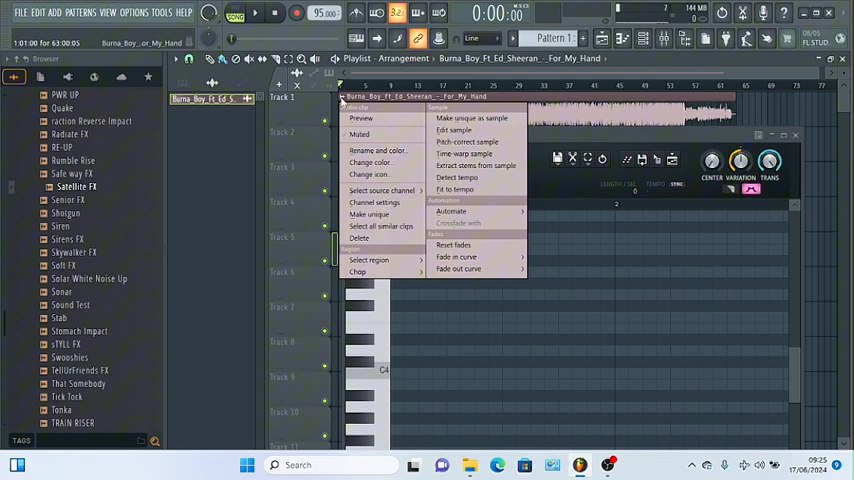
{"action": "mouse_move", "coordinate": [467, 141]}
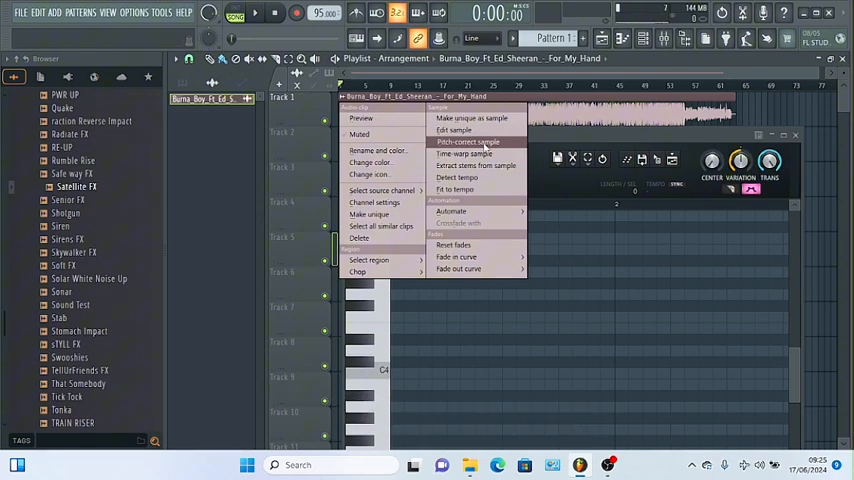
Pitch-correct the song clip so Newtone analyses it and shows its detected notes.
{"action": "left_click", "coordinate": [467, 141]}
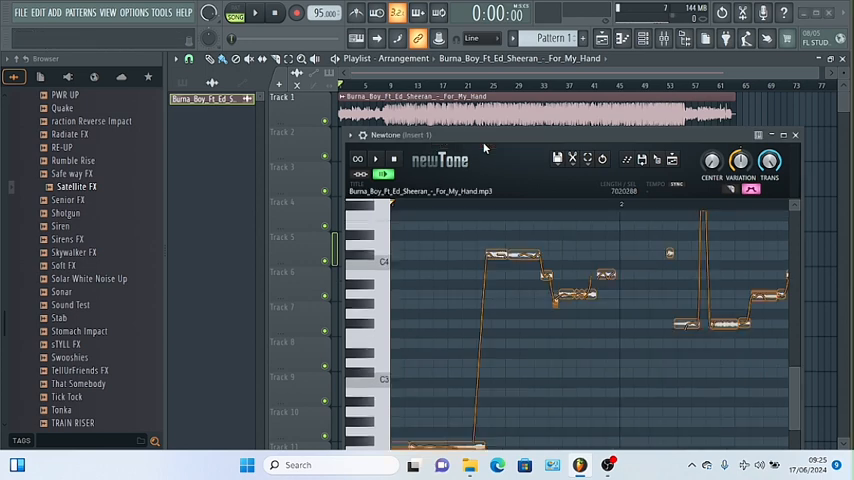